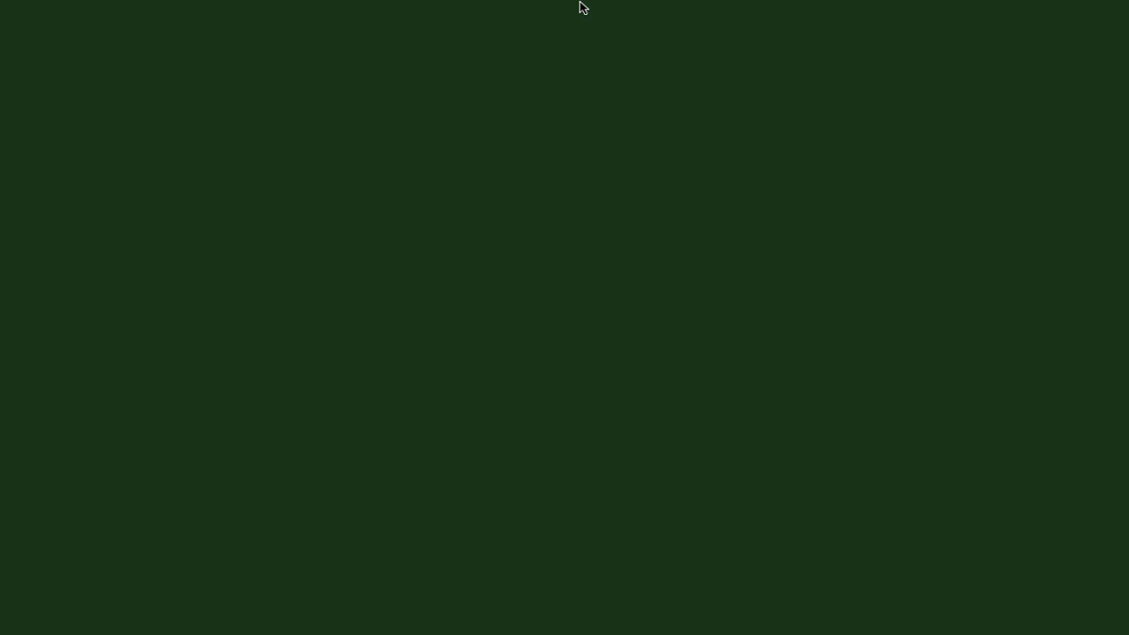
# Step: Handwrite two large capital C letters down the left side of the blank board
pyautogui.moveTo(305, 128); pyautogui.dragTo(543, 242)
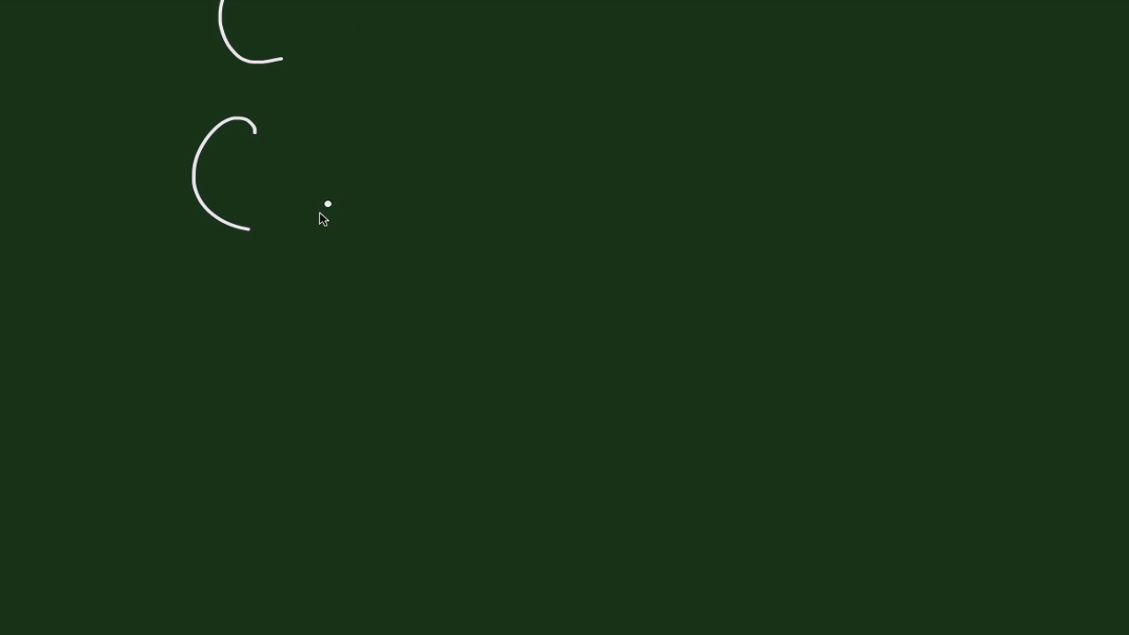
# Step: Finish writing 'Condyloma' and 'Chancroid', then begin the next heading on a cleared board
pyautogui.moveTo(326, 207); pyautogui.dragTo(591, 202)
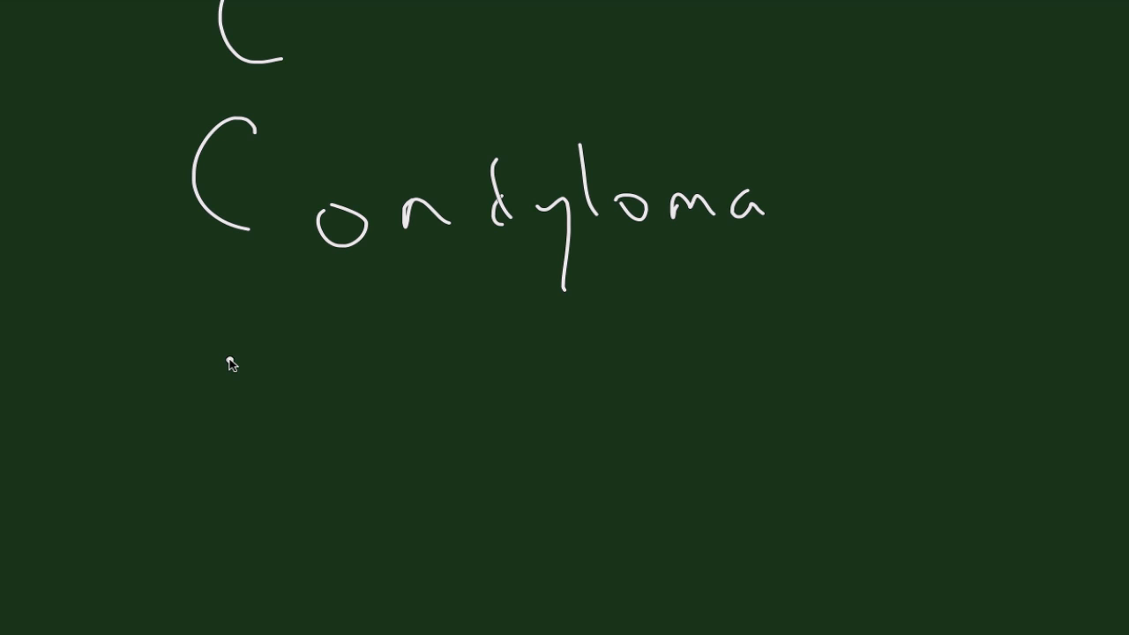
pyautogui.moveTo(249, 334)
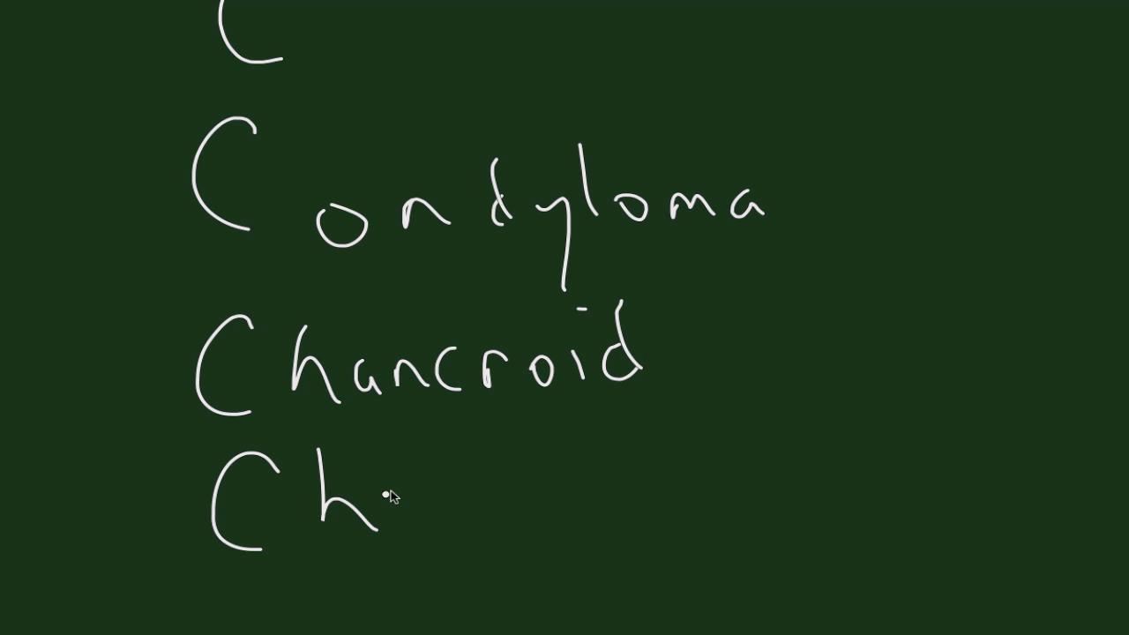
pyautogui.write('ancre')
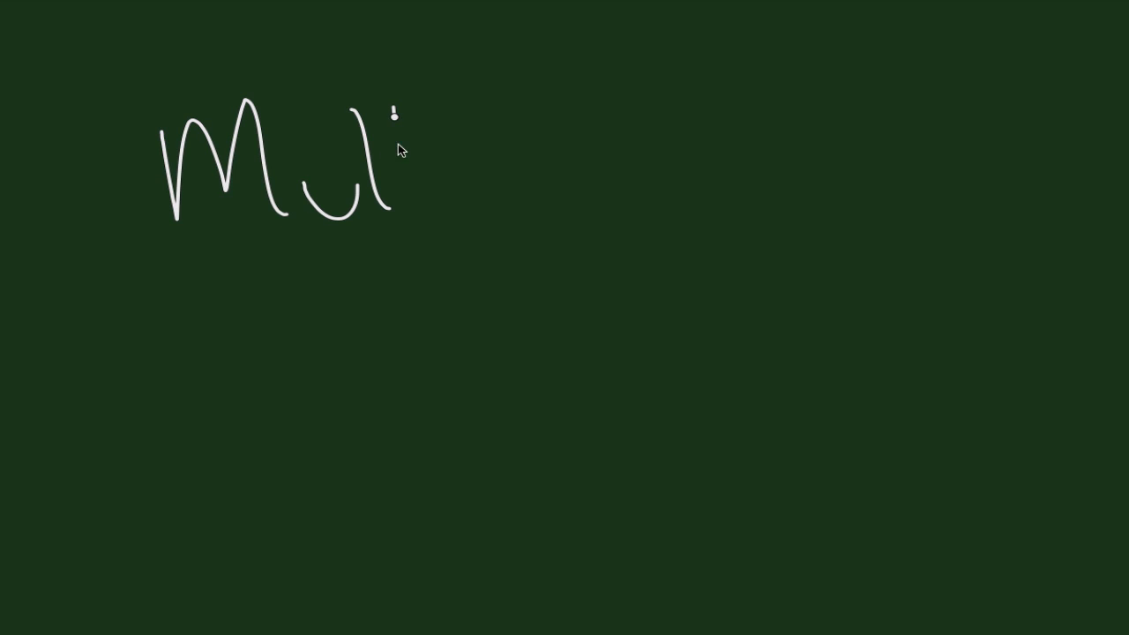
# Step: Continue the heading, then handwrite large 'HS' on the wiped board
pyautogui.moveTo(396, 119); pyautogui.dragTo(599, 194)
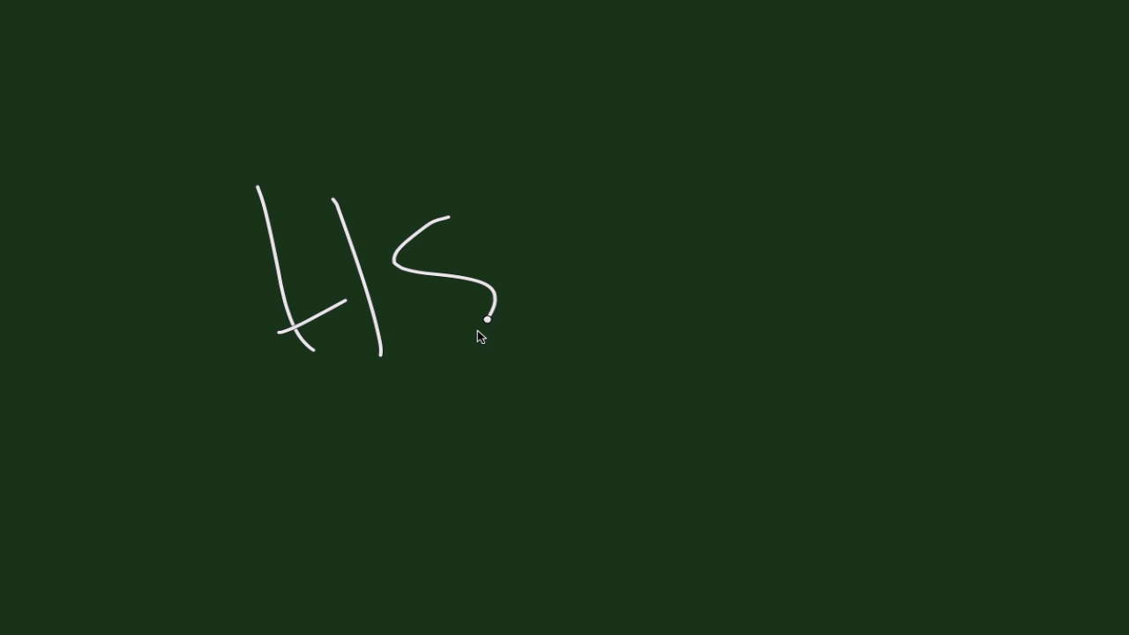
# Step: Start handwriting 'Lichen' at the upper left of the cleared board
pyautogui.moveTo(556, 242); pyautogui.dragTo(639, 190)
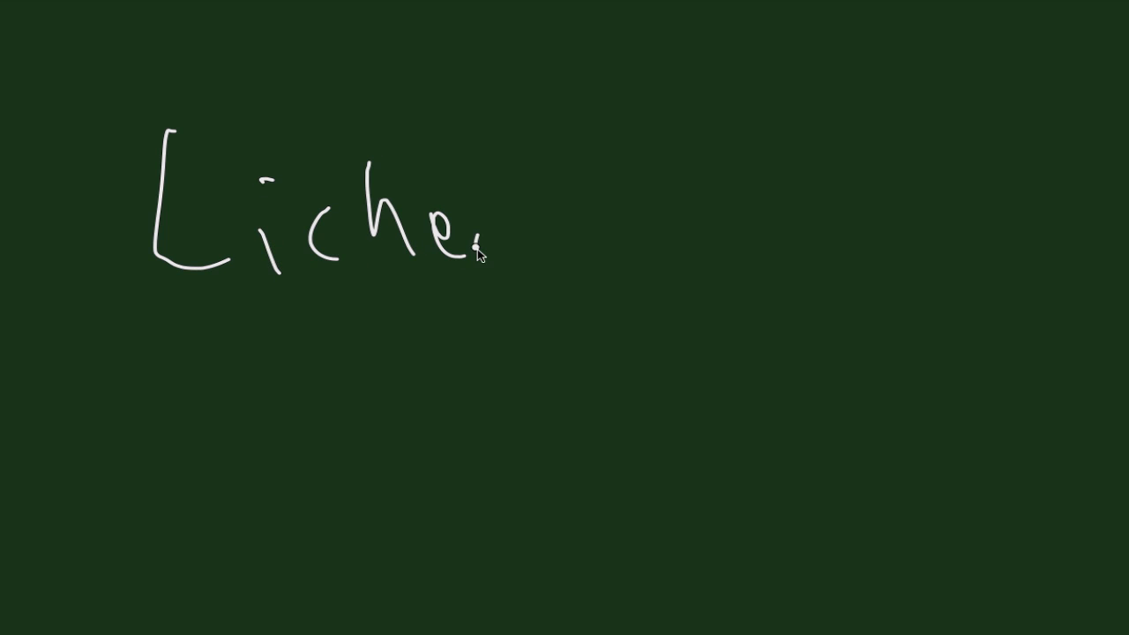
# Step: Complete 'Lichen Sclerosus' across the top and add notes below it
pyautogui.moveTo(480, 255); pyautogui.dragTo(824, 234)
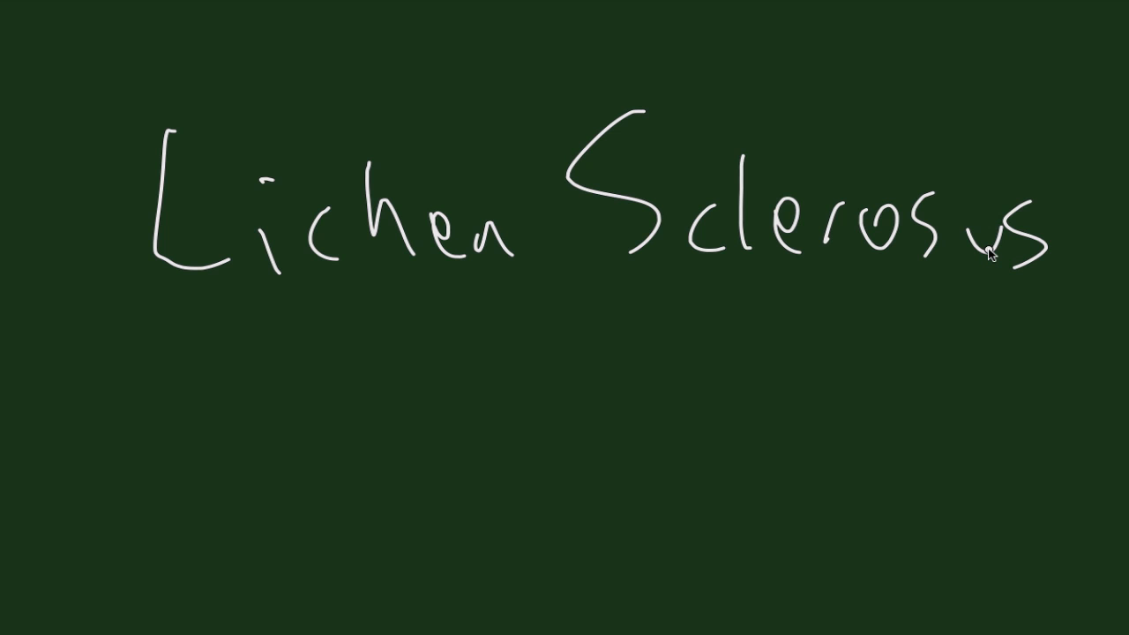
pyautogui.moveTo(233, 384); pyautogui.dragTo(181, 538)
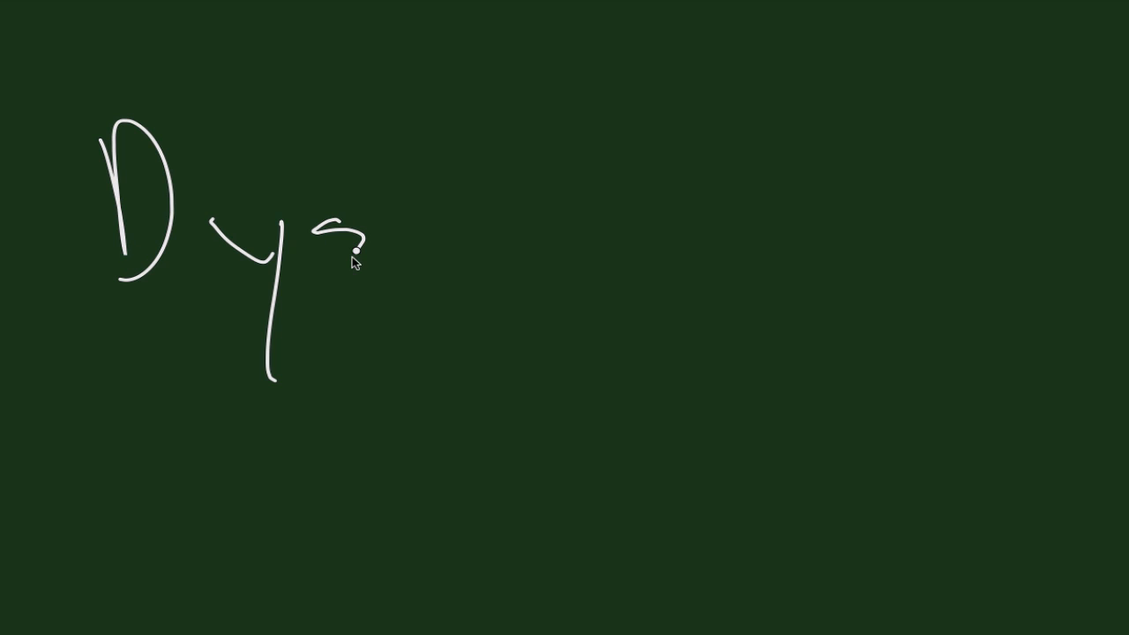
# Step: Finish handwriting 'Dysplasias' and add notes beneath the heading
pyautogui.moveTo(371, 247); pyautogui.dragTo(582, 229)
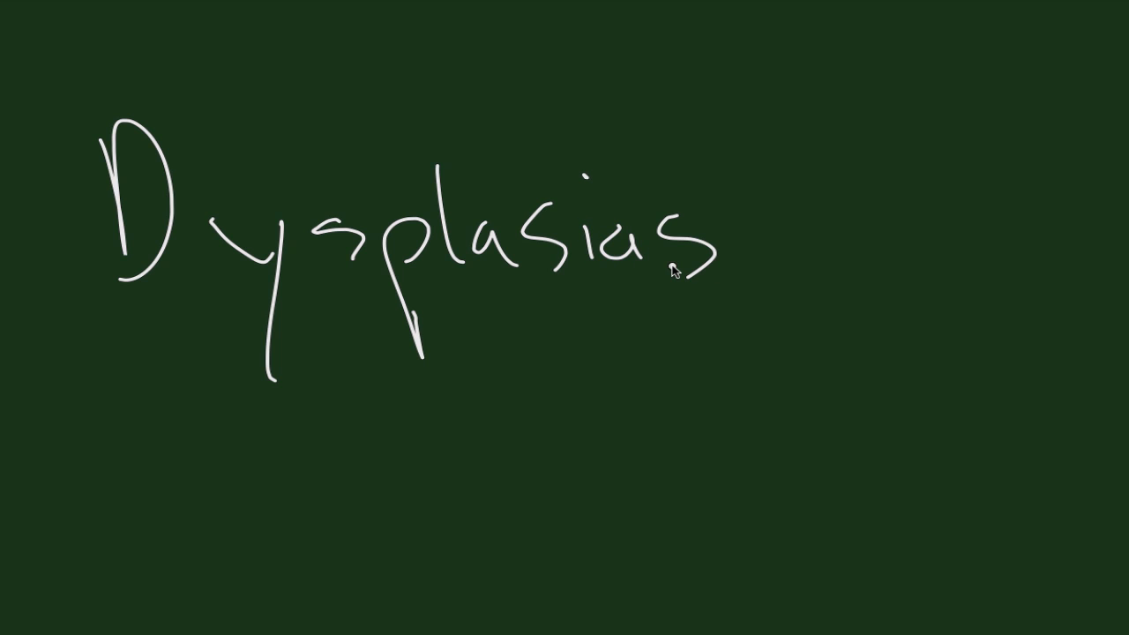
pyautogui.moveTo(331, 458); pyautogui.dragTo(556, 574)
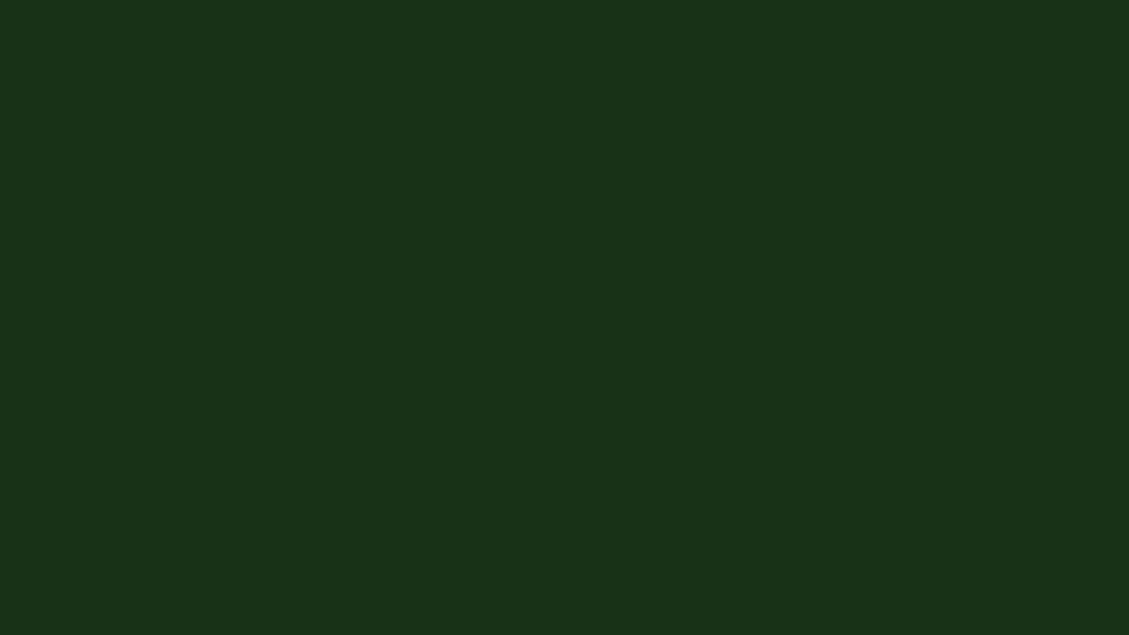
pyautogui.moveTo(108, 225)
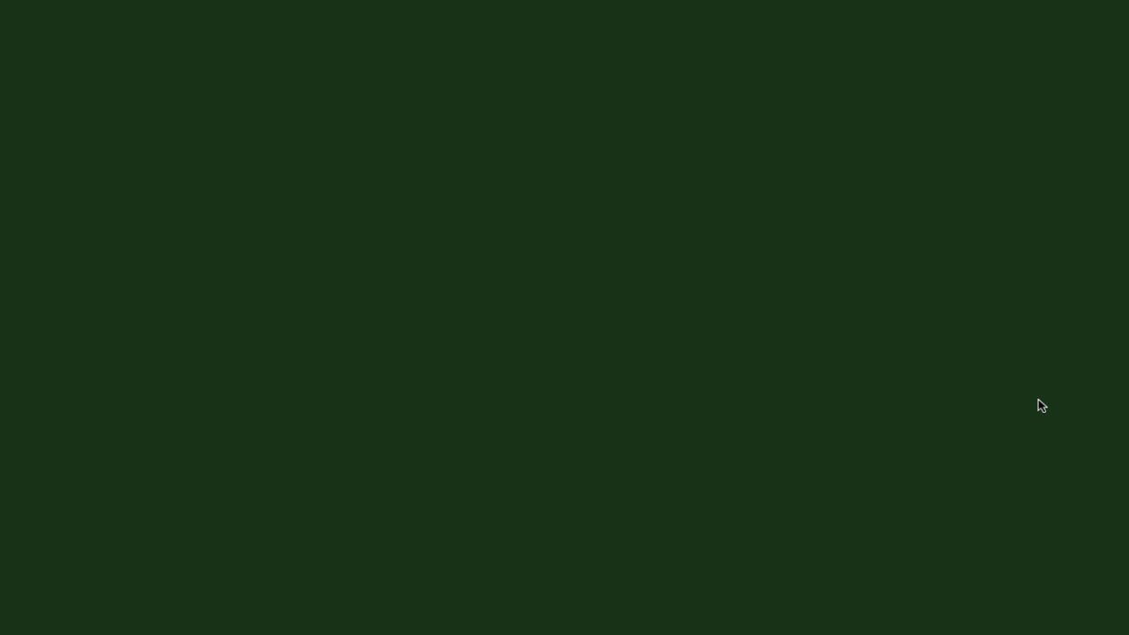
pyautogui.moveTo(606, 323)
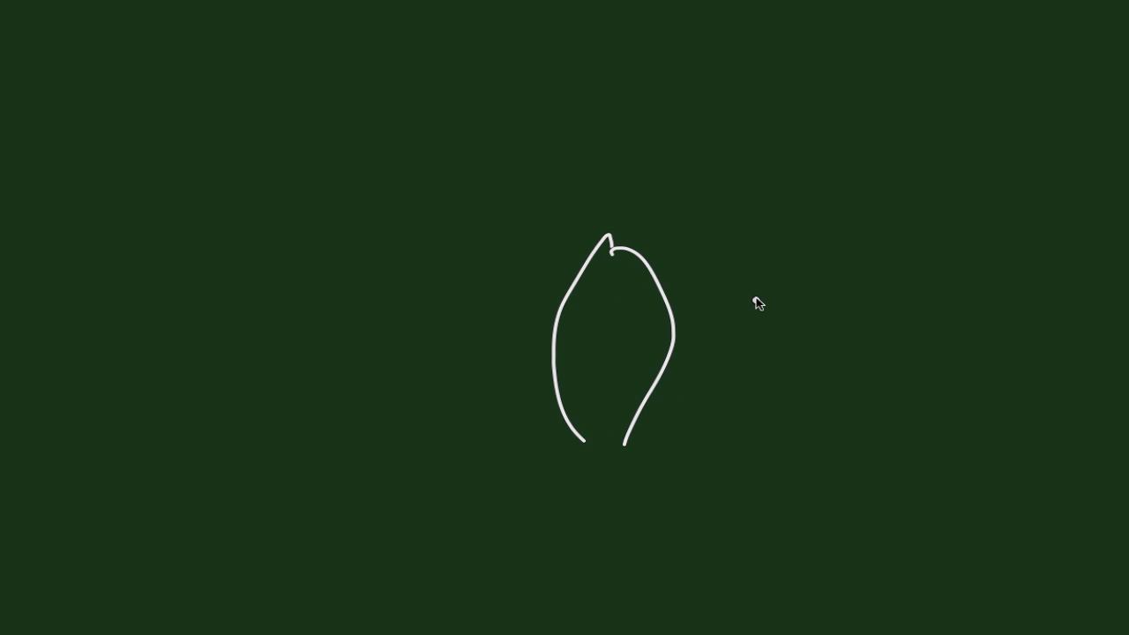
# Step: Sketch an irregular blob circled on the right and an oval around a curved line above
pyautogui.moveTo(754, 305); pyautogui.dragTo(768, 405)
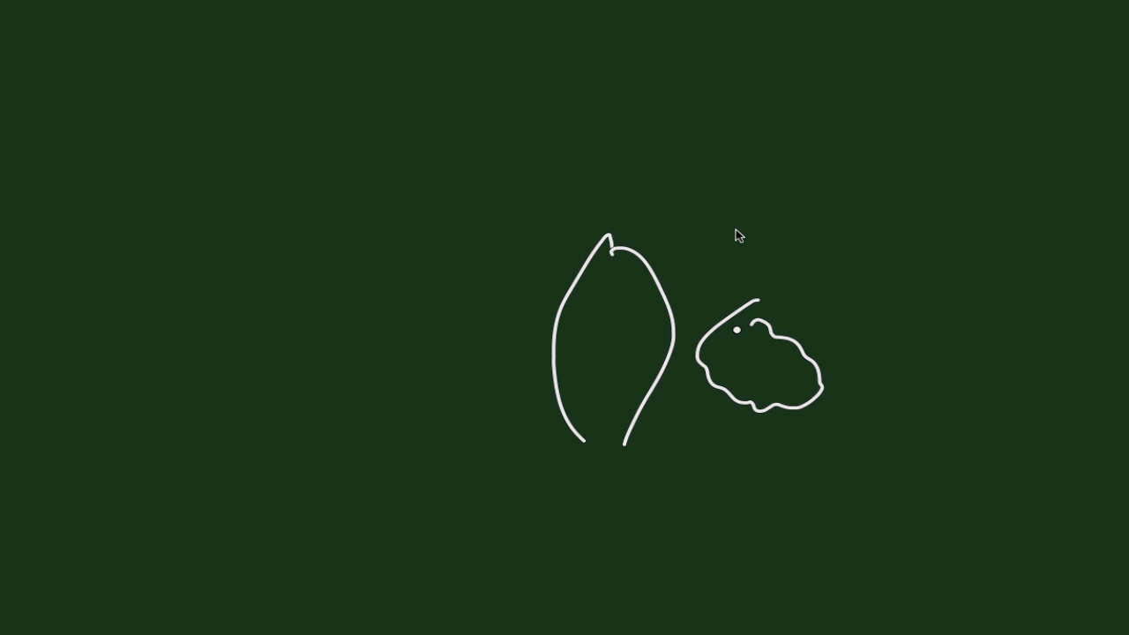
pyautogui.moveTo(751, 255); pyautogui.dragTo(775, 467)
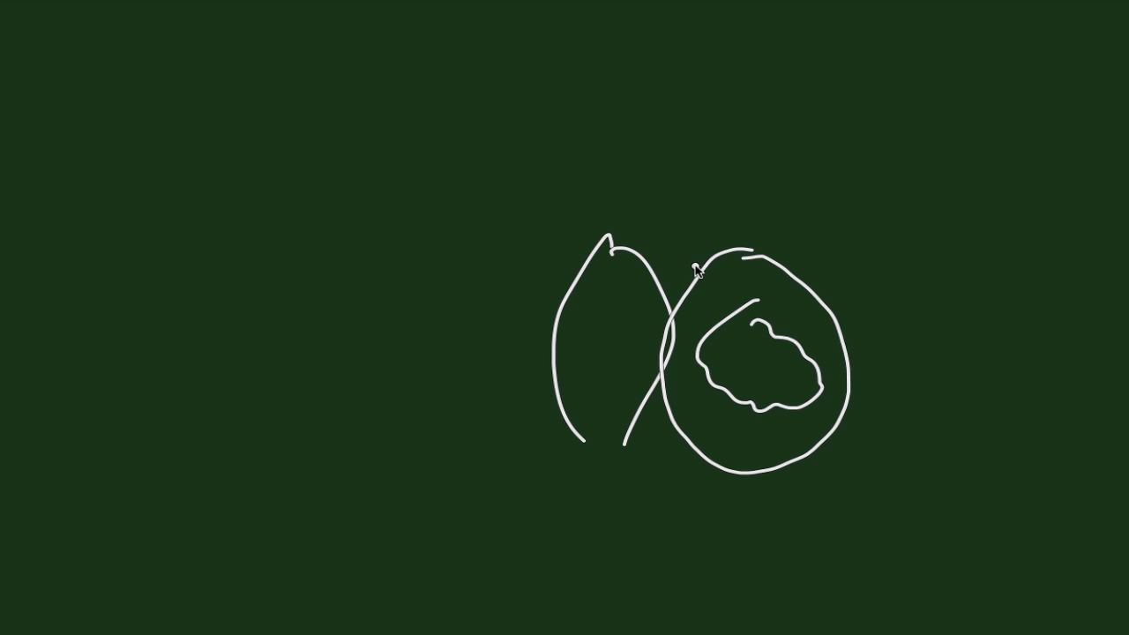
pyautogui.moveTo(678, 187); pyautogui.dragTo(778, 148)
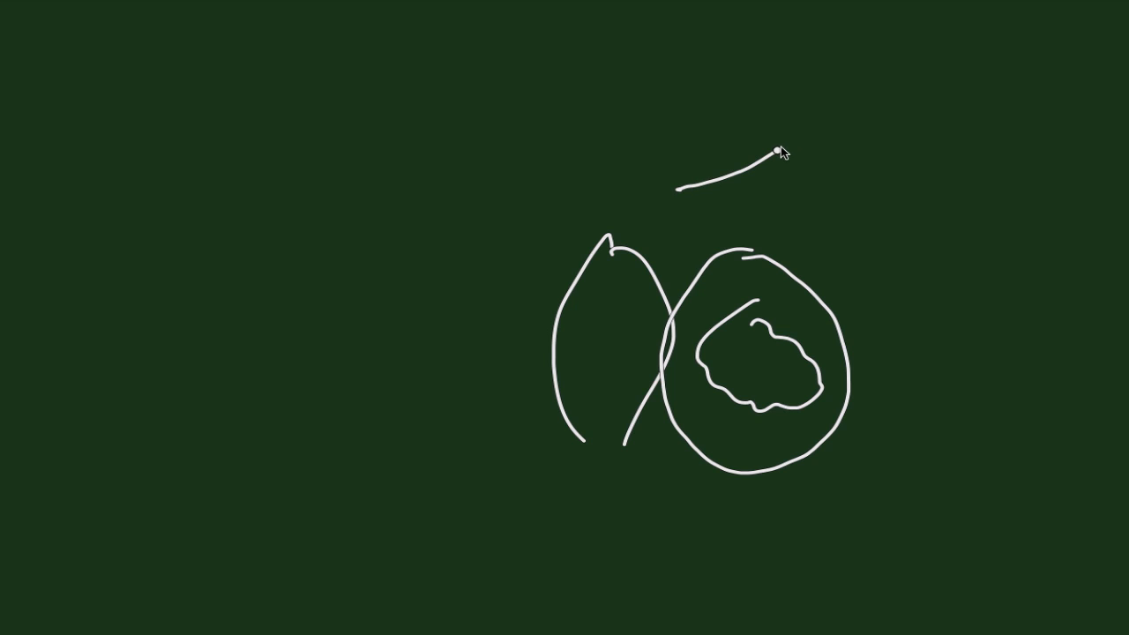
pyautogui.moveTo(779, 149); pyautogui.dragTo(675, 212)
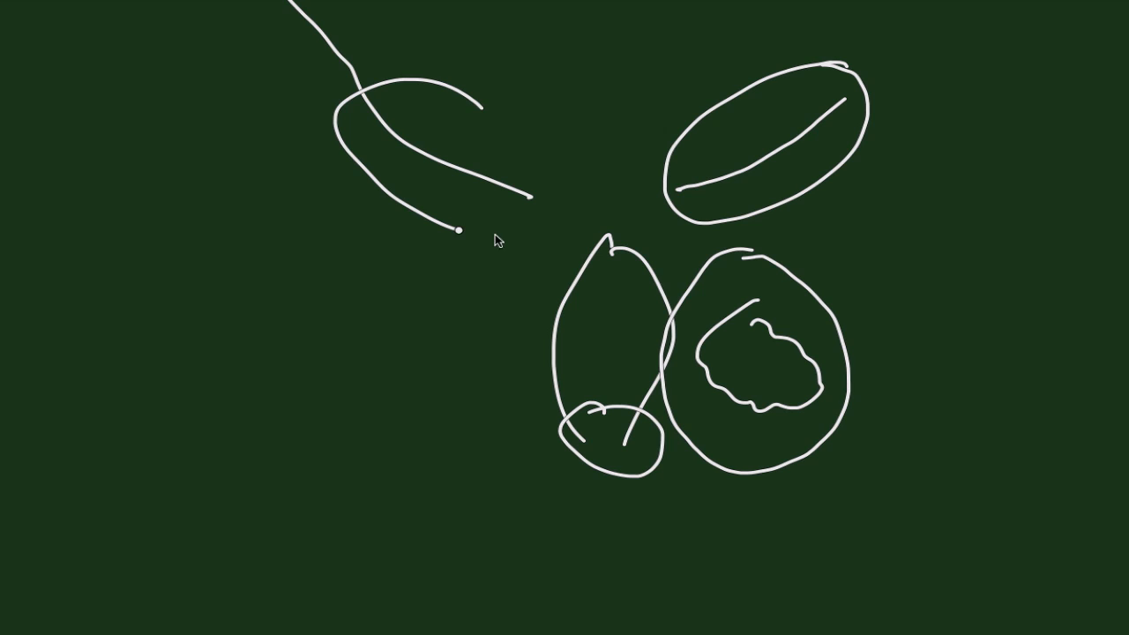
pyautogui.moveTo(459, 231); pyautogui.dragTo(423, 123)
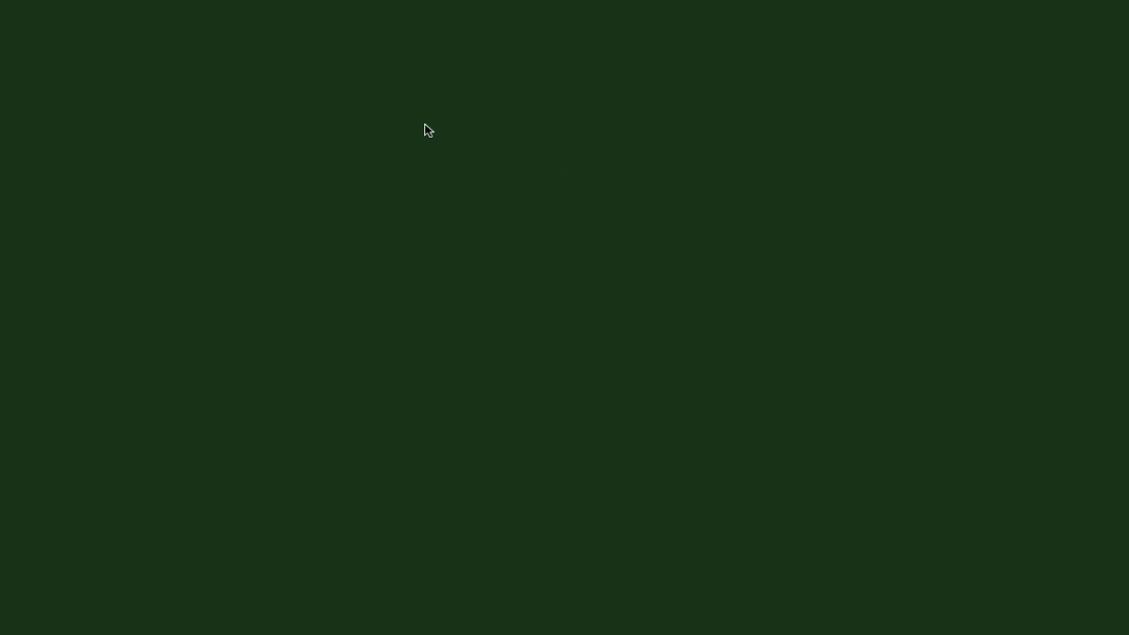
# Step: Begin handwriting the 'Adenocarcinomas' heading on the left
pyautogui.moveTo(280, 406); pyautogui.dragTo(359, 424)
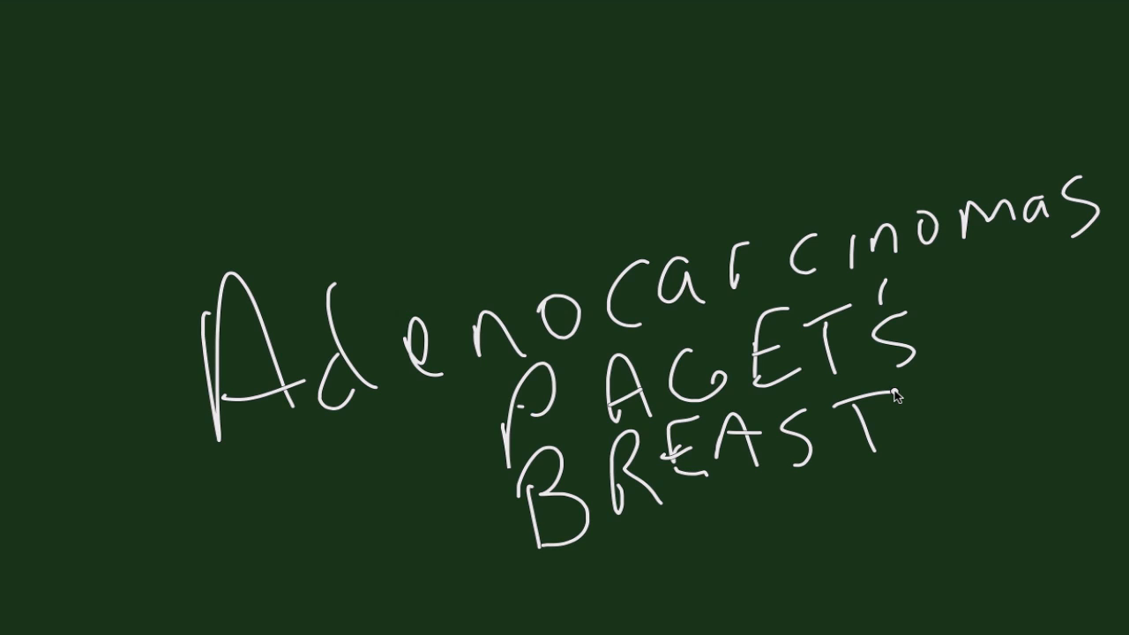
pyautogui.moveTo(687, 599)
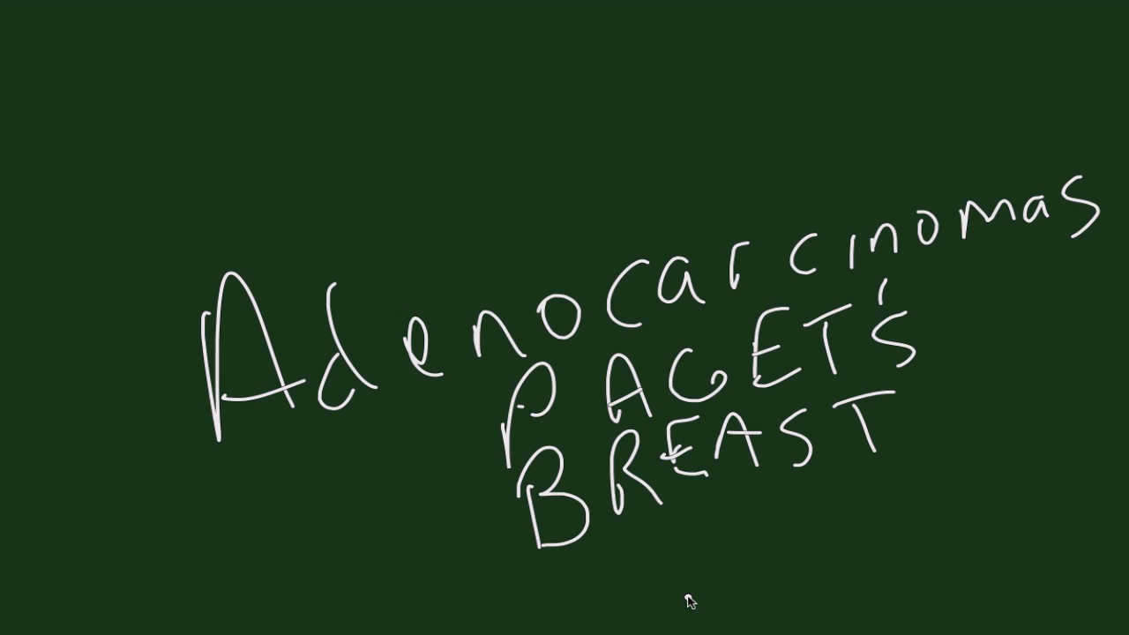
pyautogui.moveTo(673, 601)
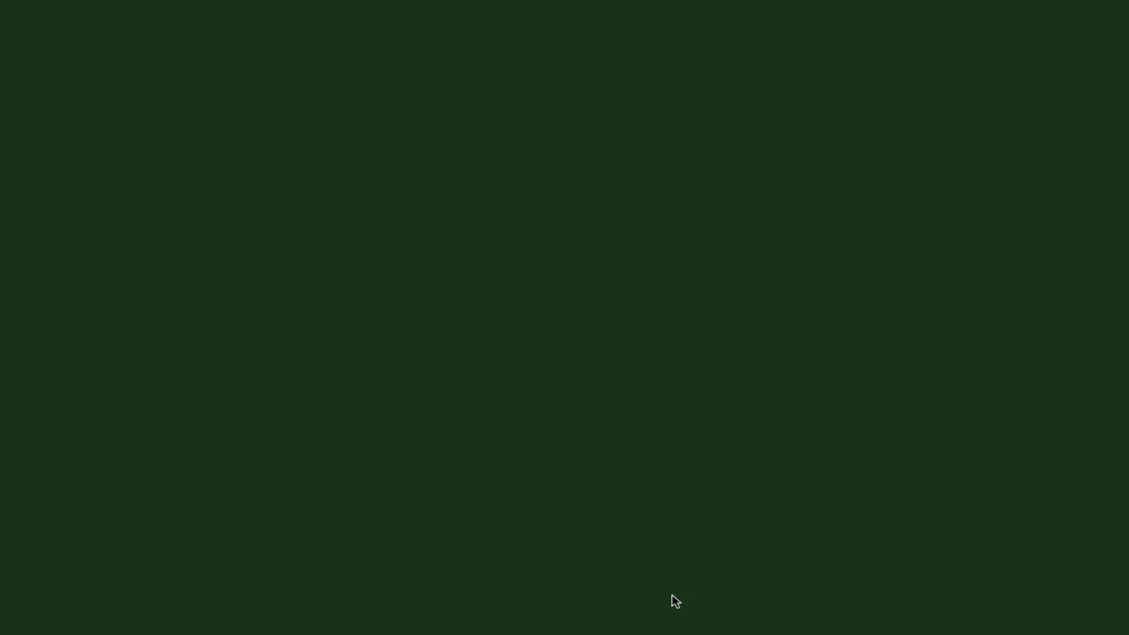
pyautogui.moveTo(225, 319)
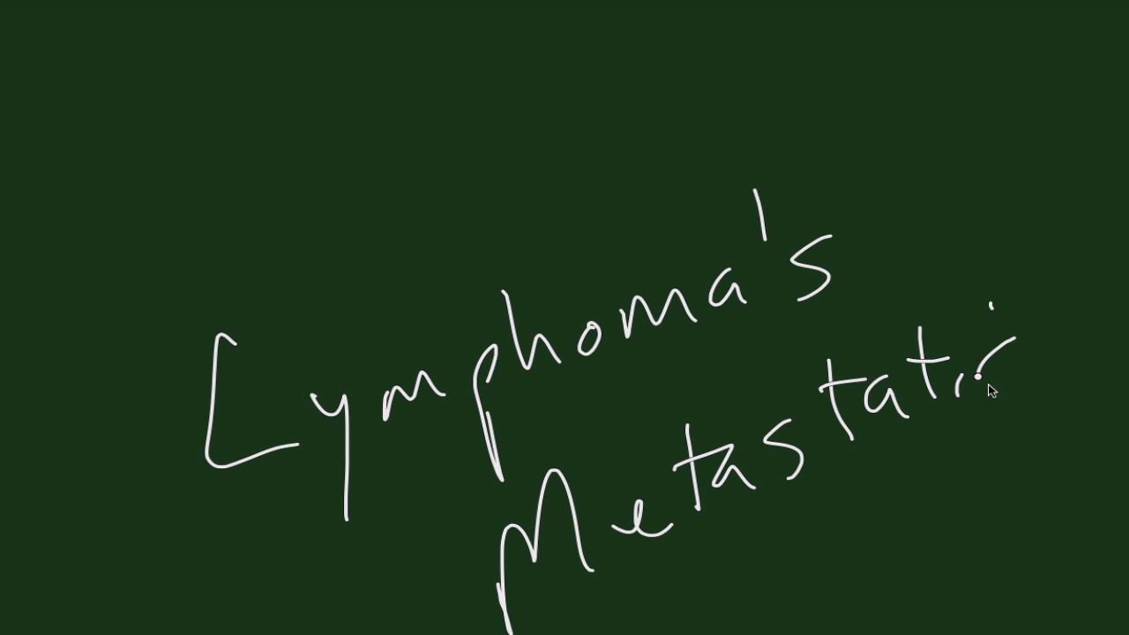
# Step: Finish the 'Metastatic' note, then start a new word on the cleared board
pyautogui.moveTo(984, 381); pyautogui.dragTo(1045, 381)
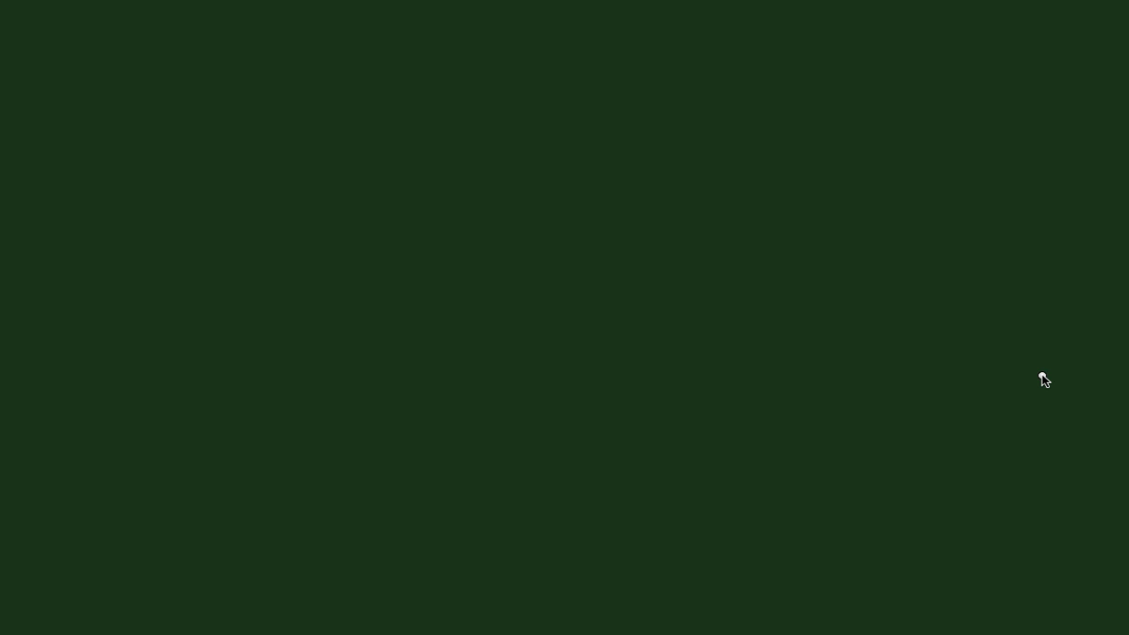
pyautogui.moveTo(176, 291); pyautogui.dragTo(210, 459)
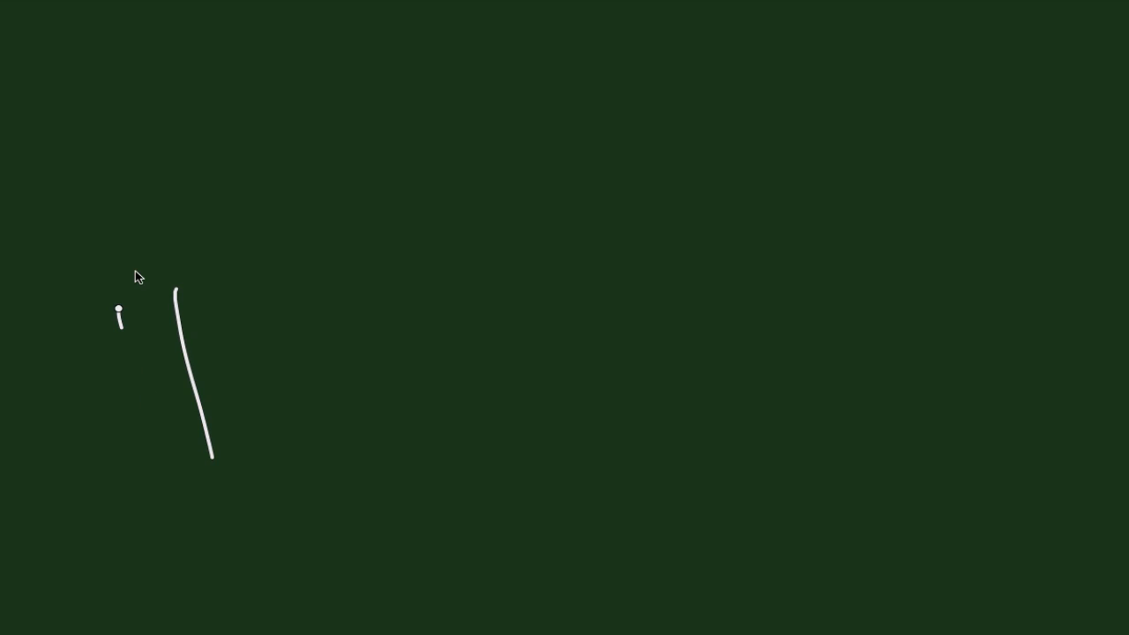